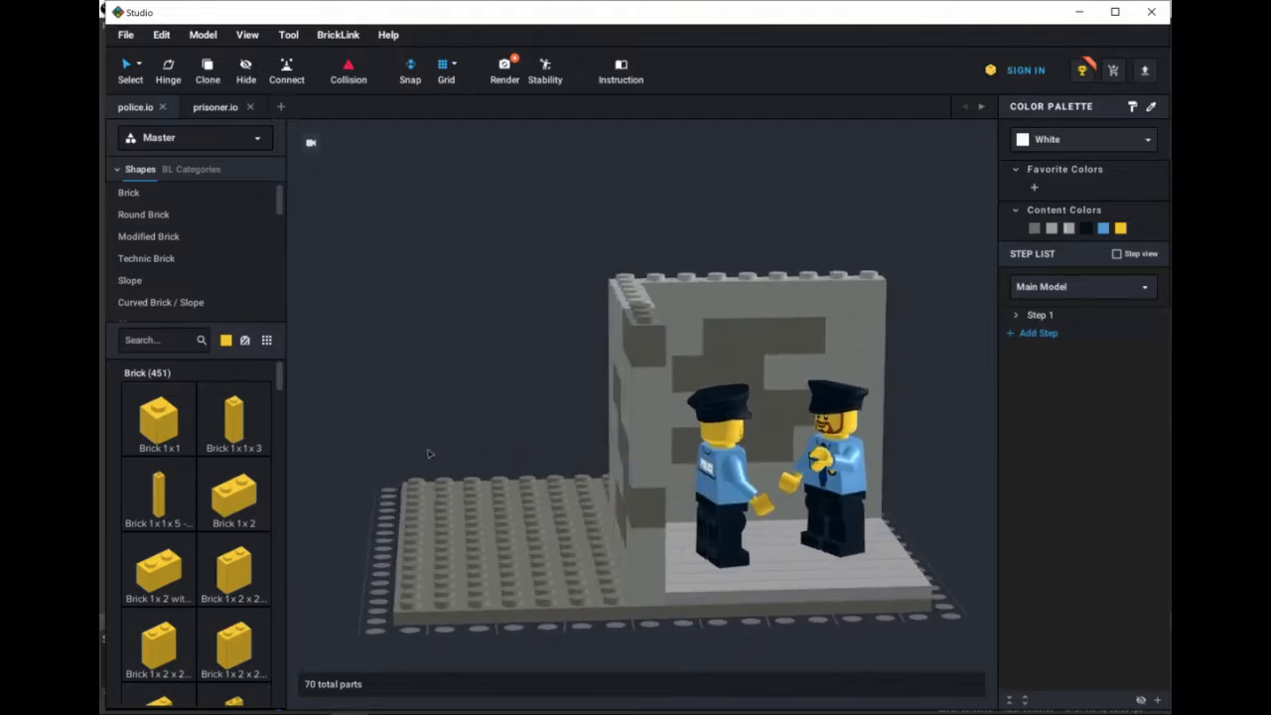
Step: Switch to the prisoner.io model tab above the viewport
click(215, 108)
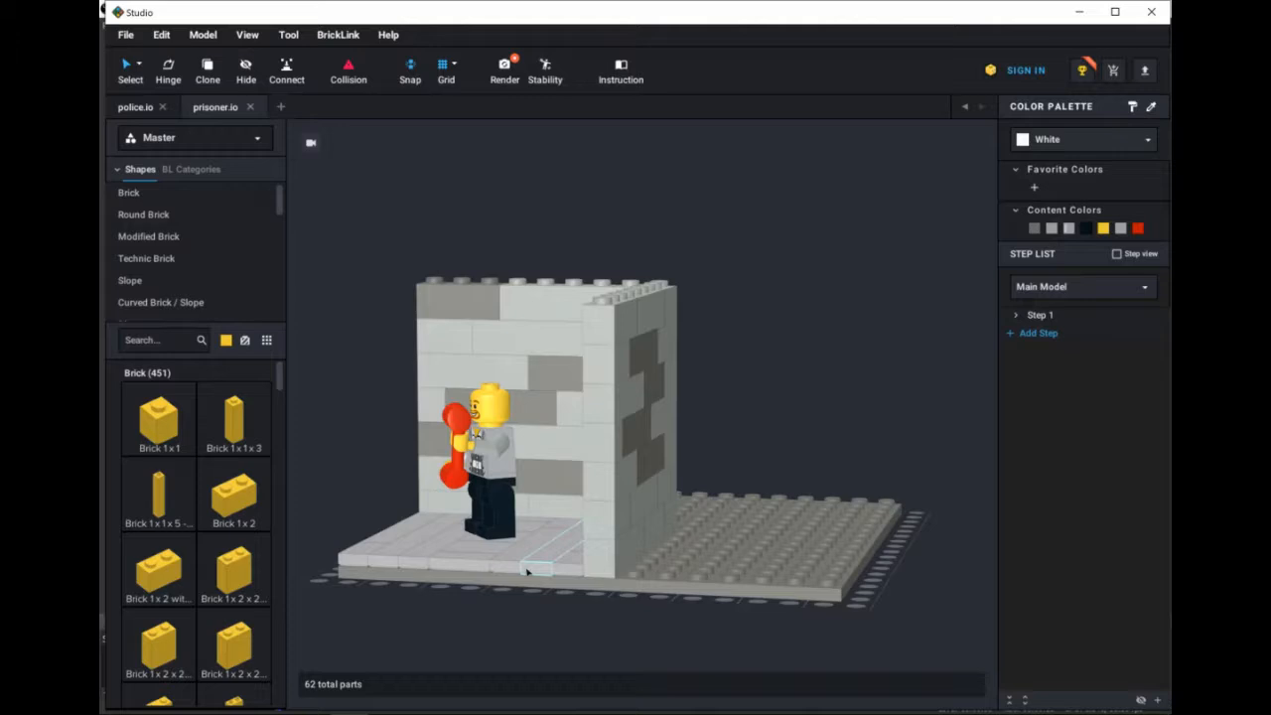
Step: Review the Render dialog at Photoreal Very High quality with Transparent background, then its empty queue
click(504, 69)
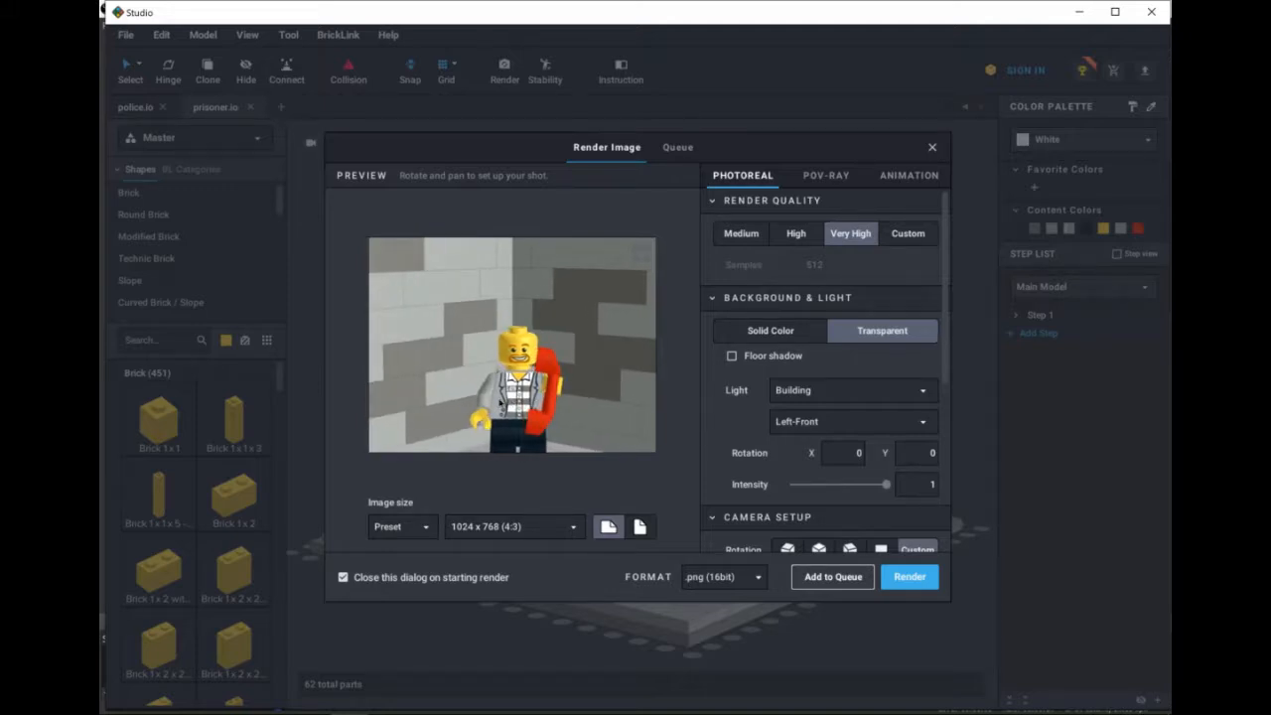
mouse_move(838, 319)
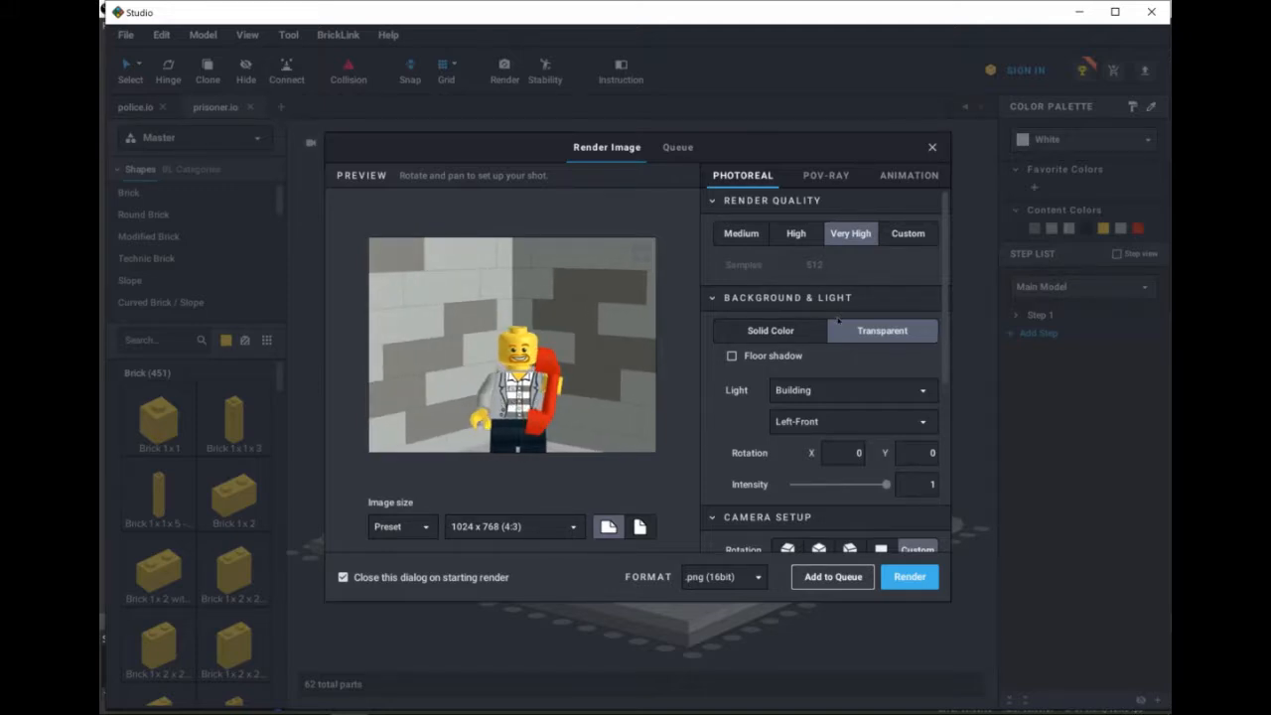
scroll(down, 3)
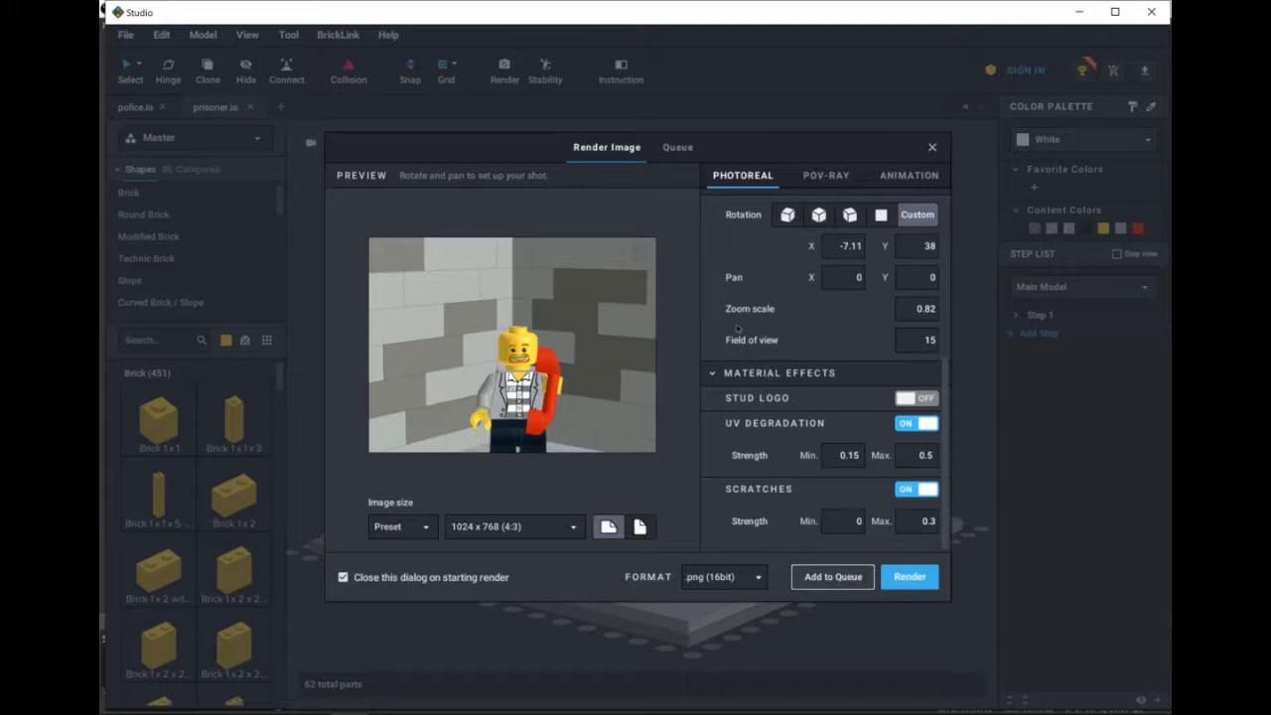
click(678, 147)
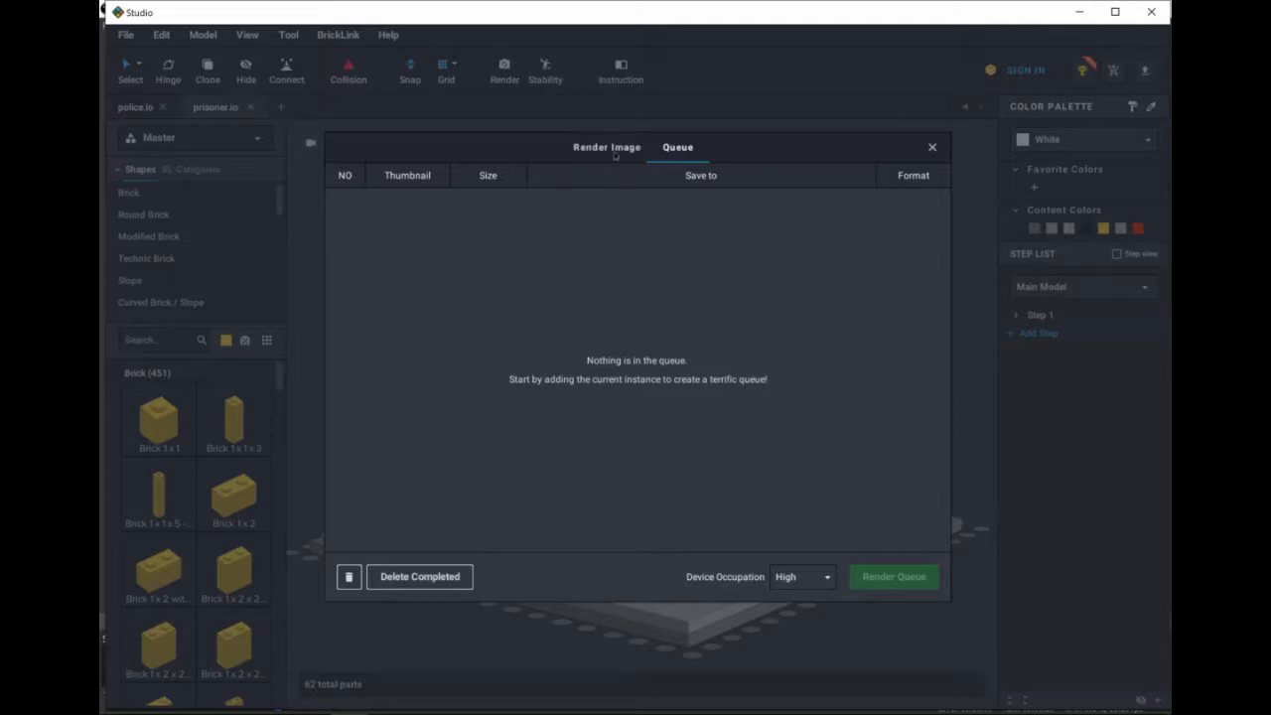
Step: Add a 1024×768 PNG prisoner.png render job and check it in the queue
click(608, 147)
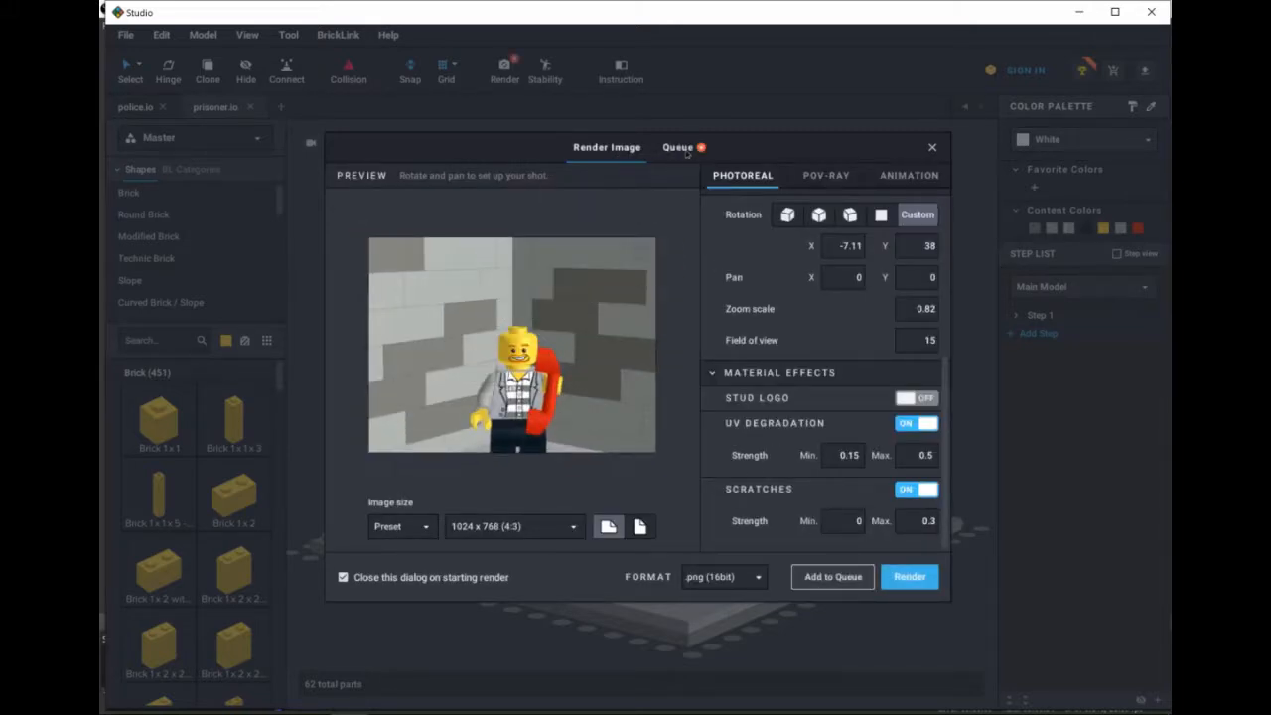
click(677, 147)
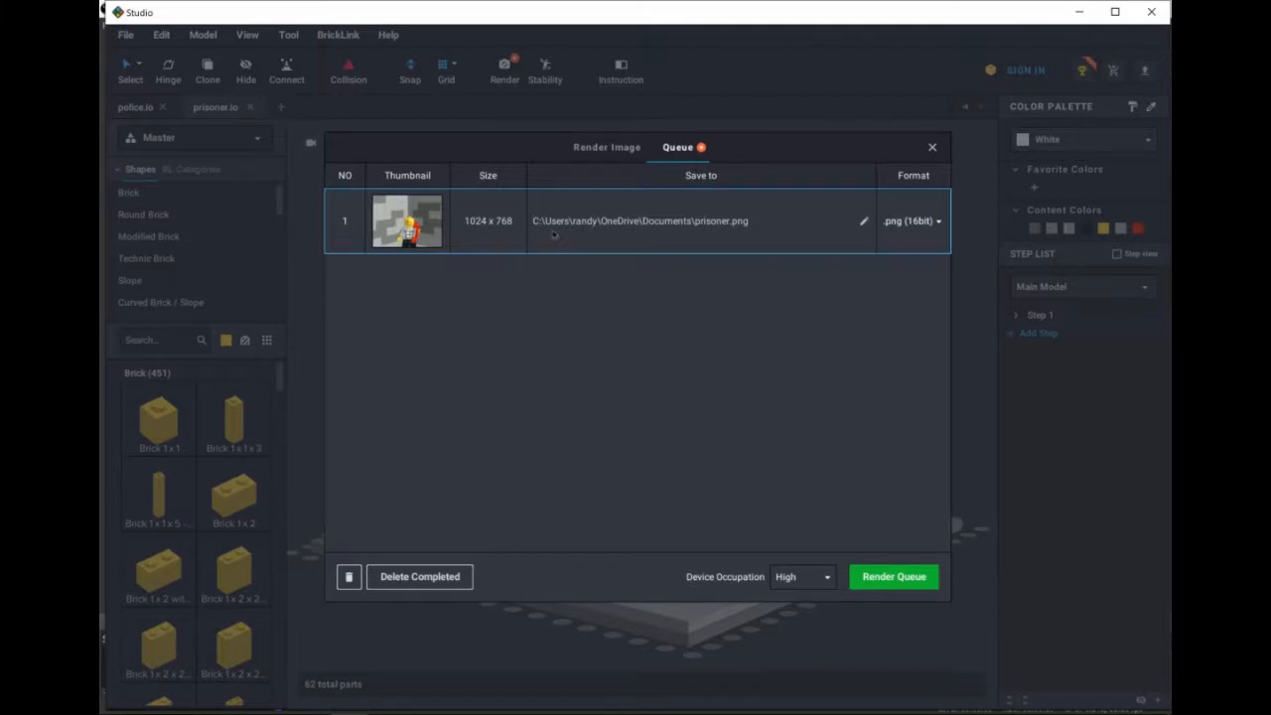
click(608, 147)
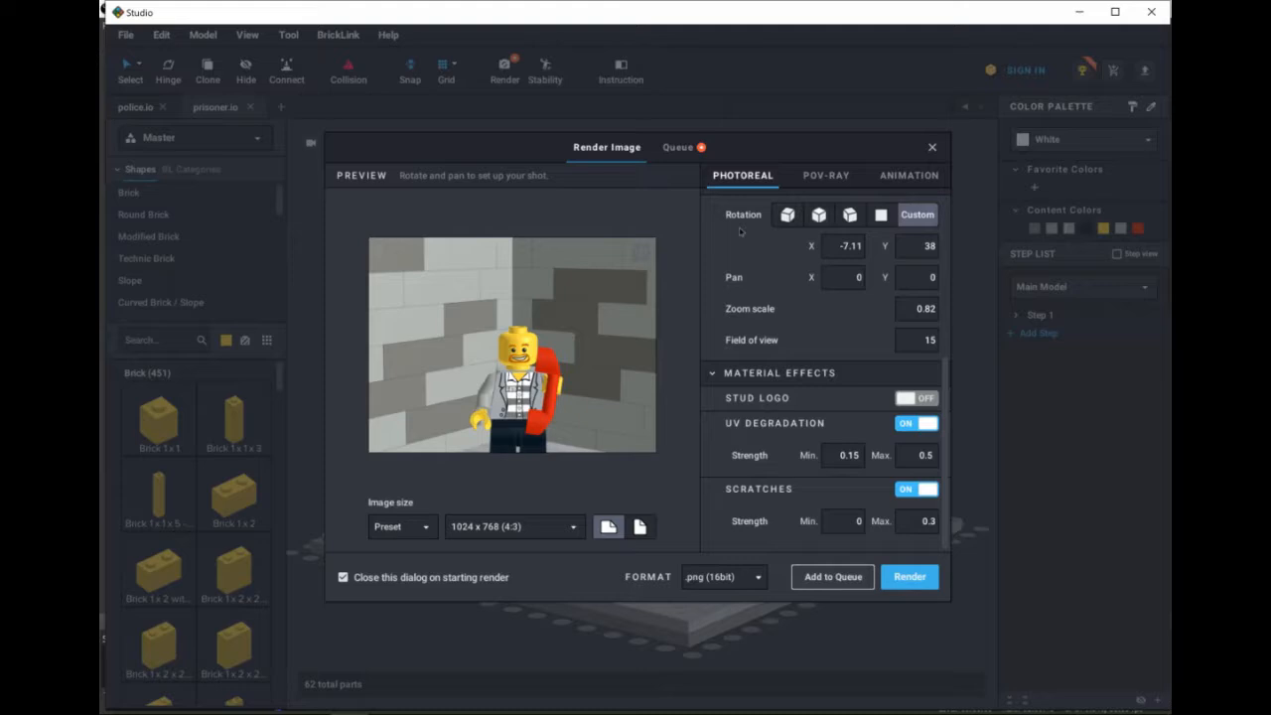
click(678, 147)
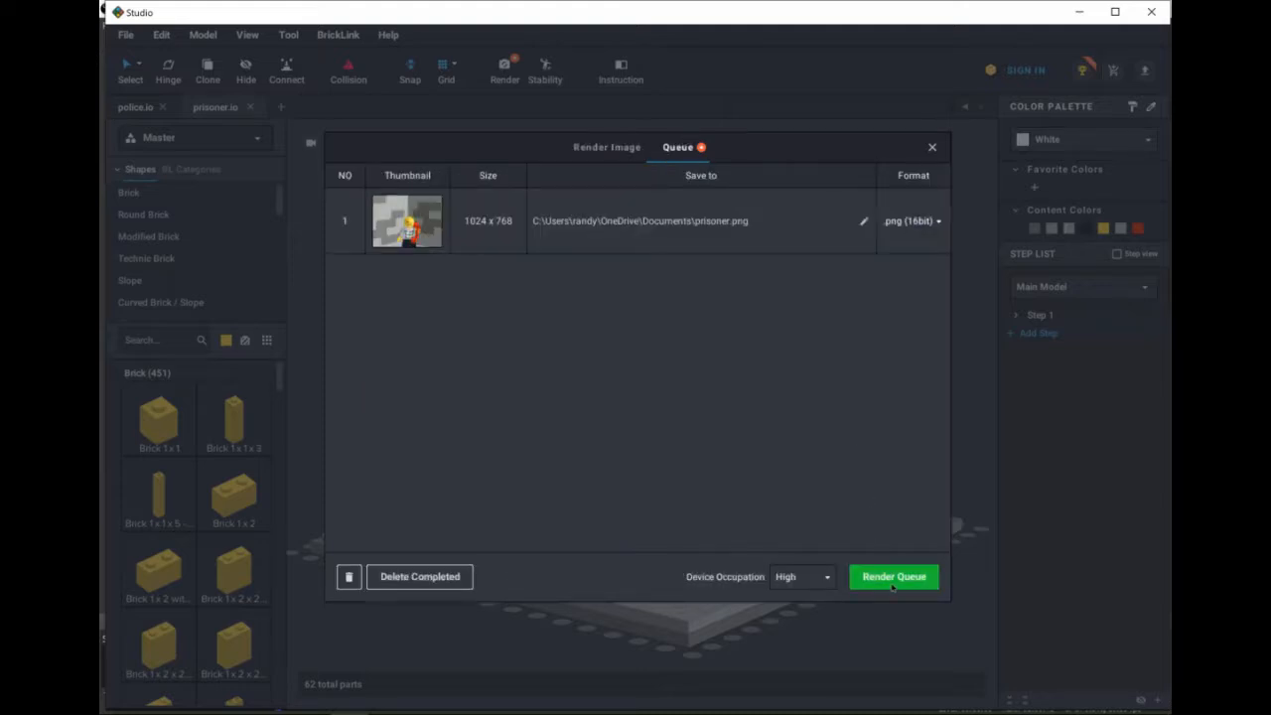
mouse_move(937, 162)
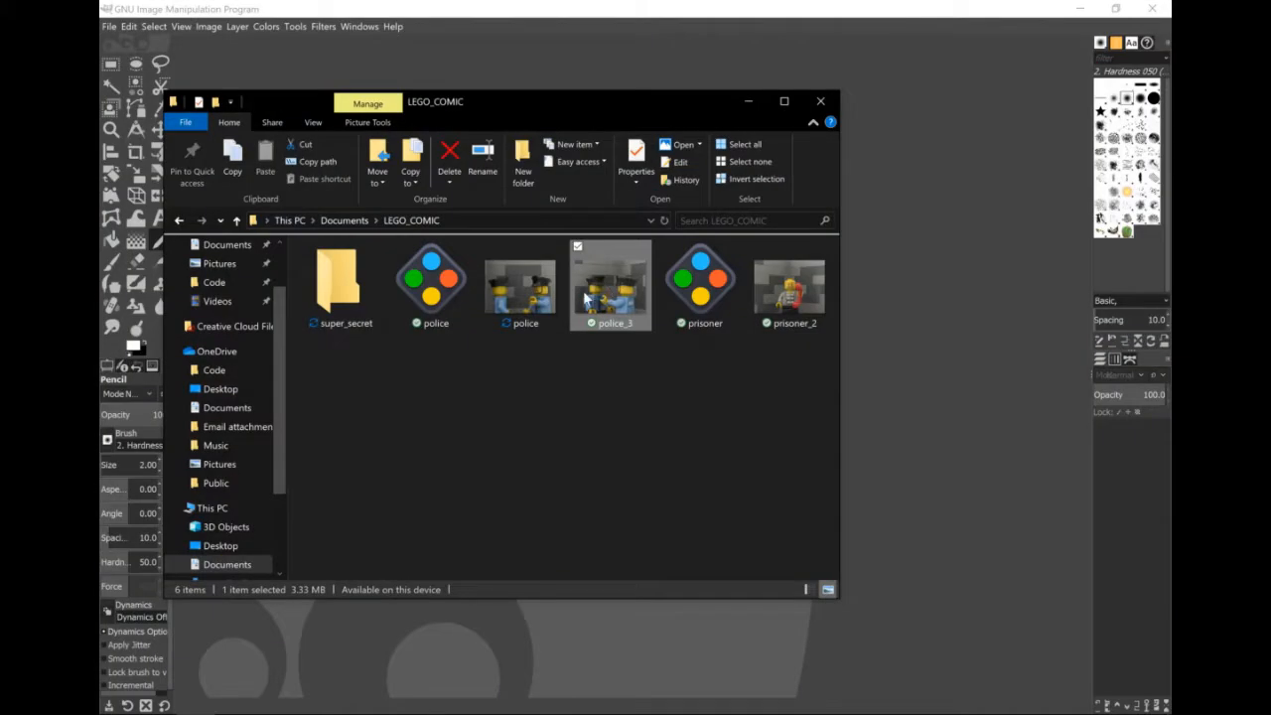
mouse_move(914, 389)
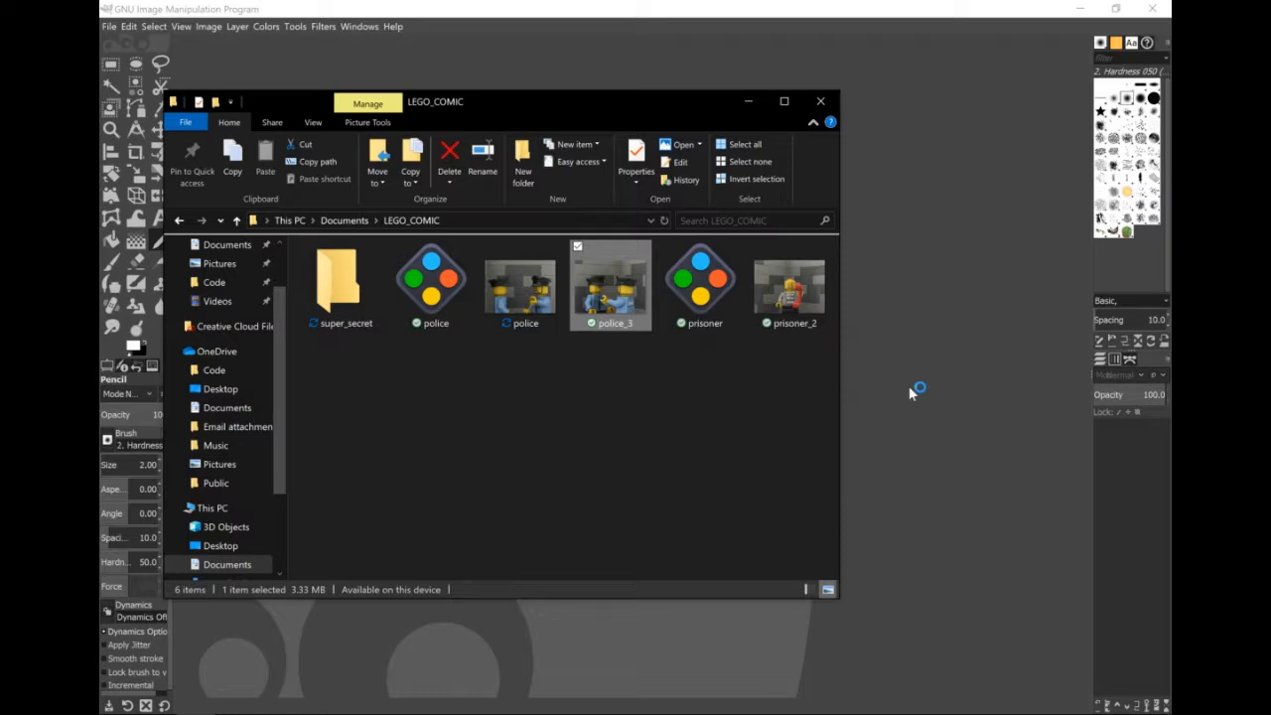
Step: Open the police_3 render from the LEGO_COMIC folder into GIMP
double_click(610, 282)
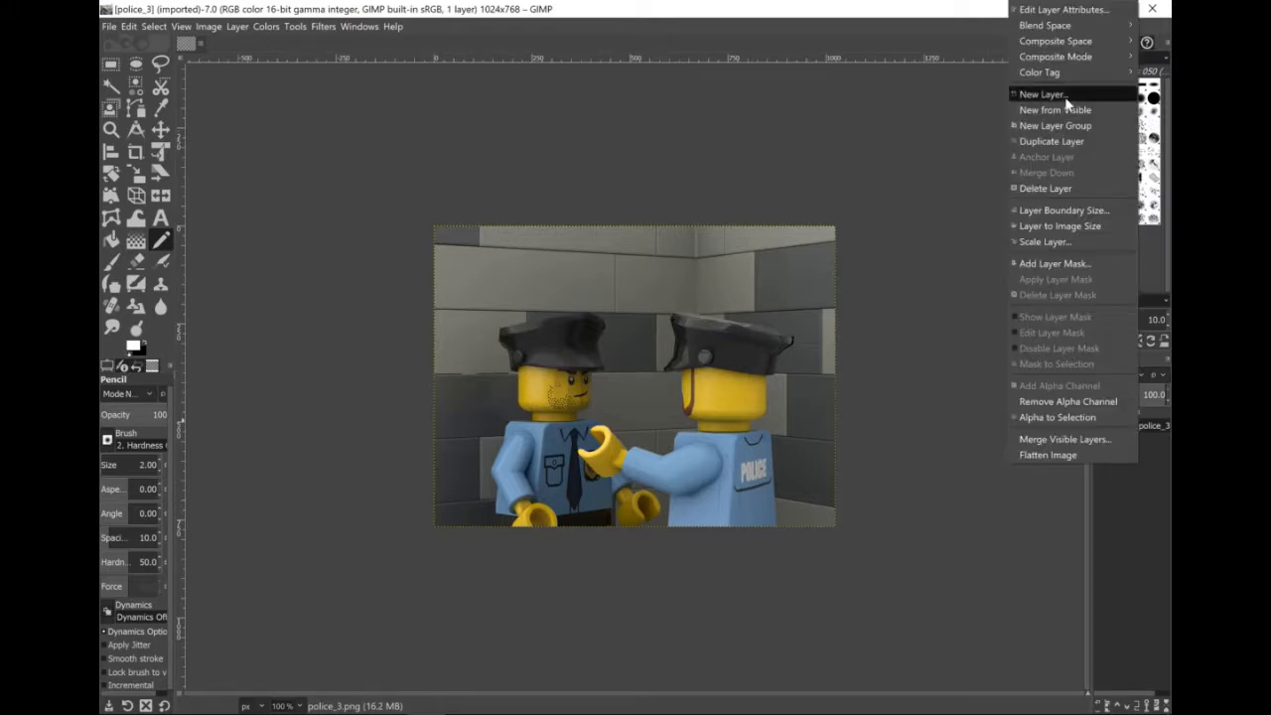
Step: Add a transparent layer and fill a white speech-bubble band across the top
click(1041, 94)
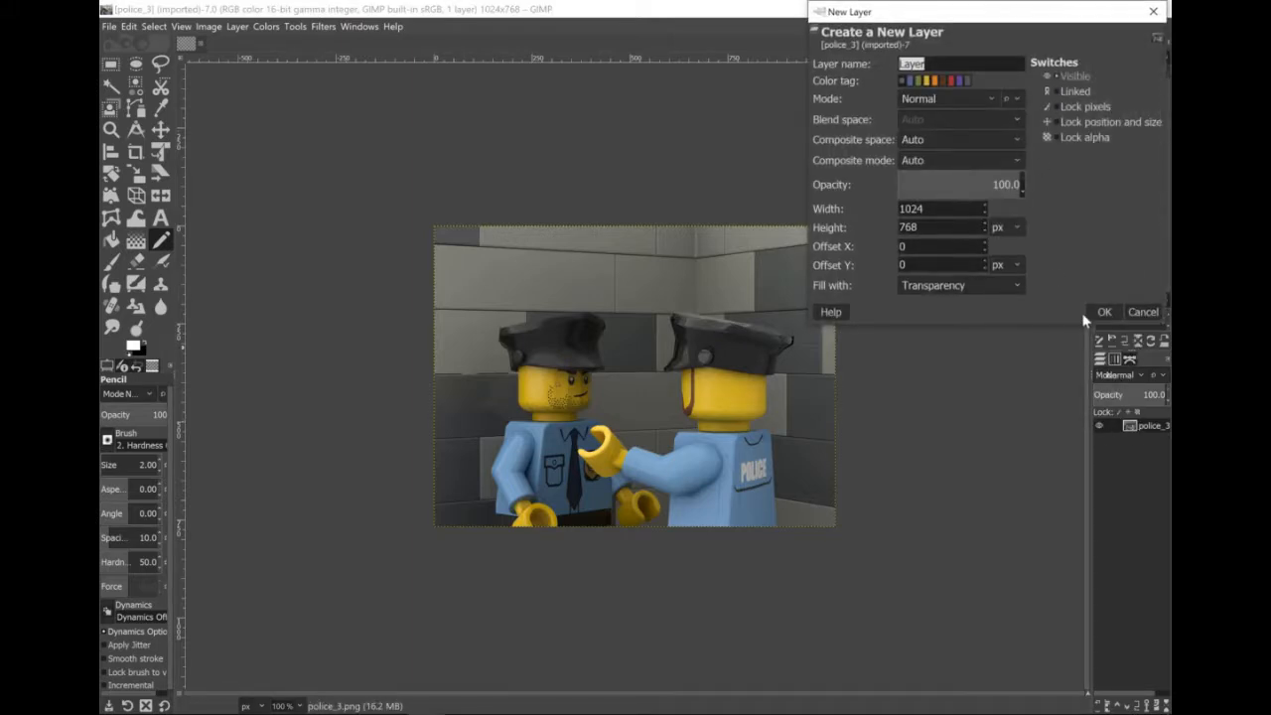
click(1104, 310)
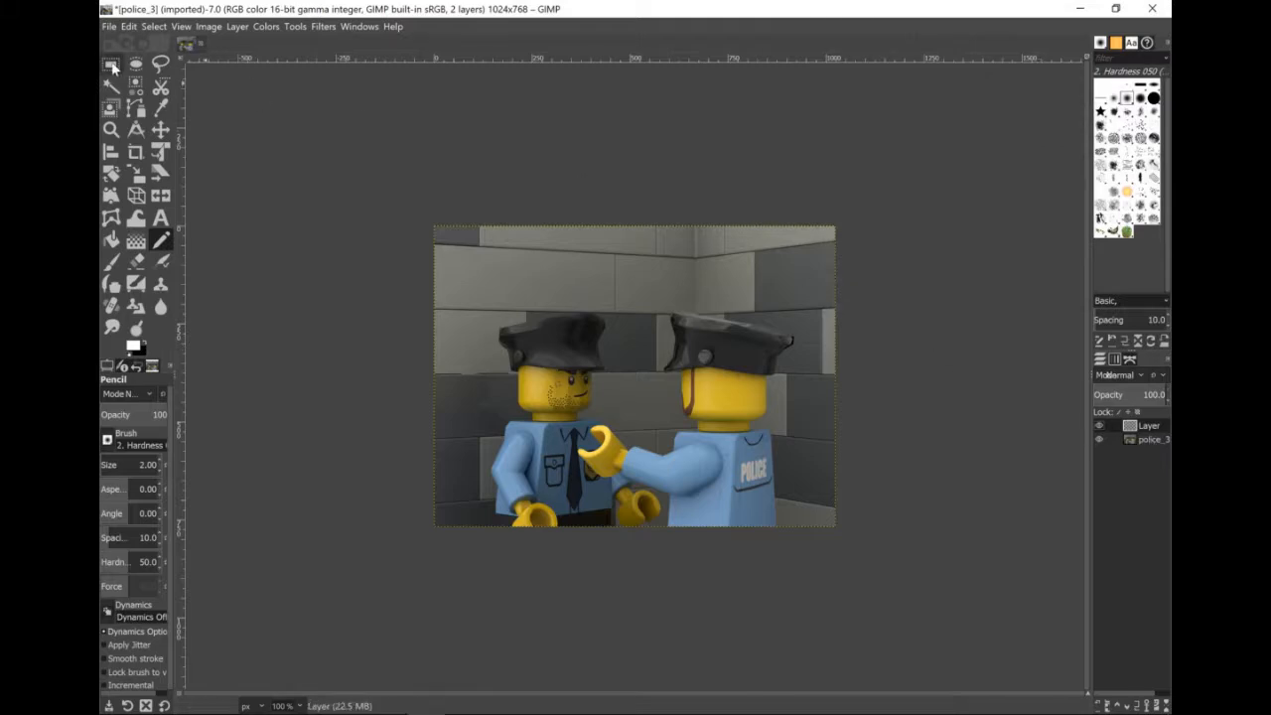
click(111, 64)
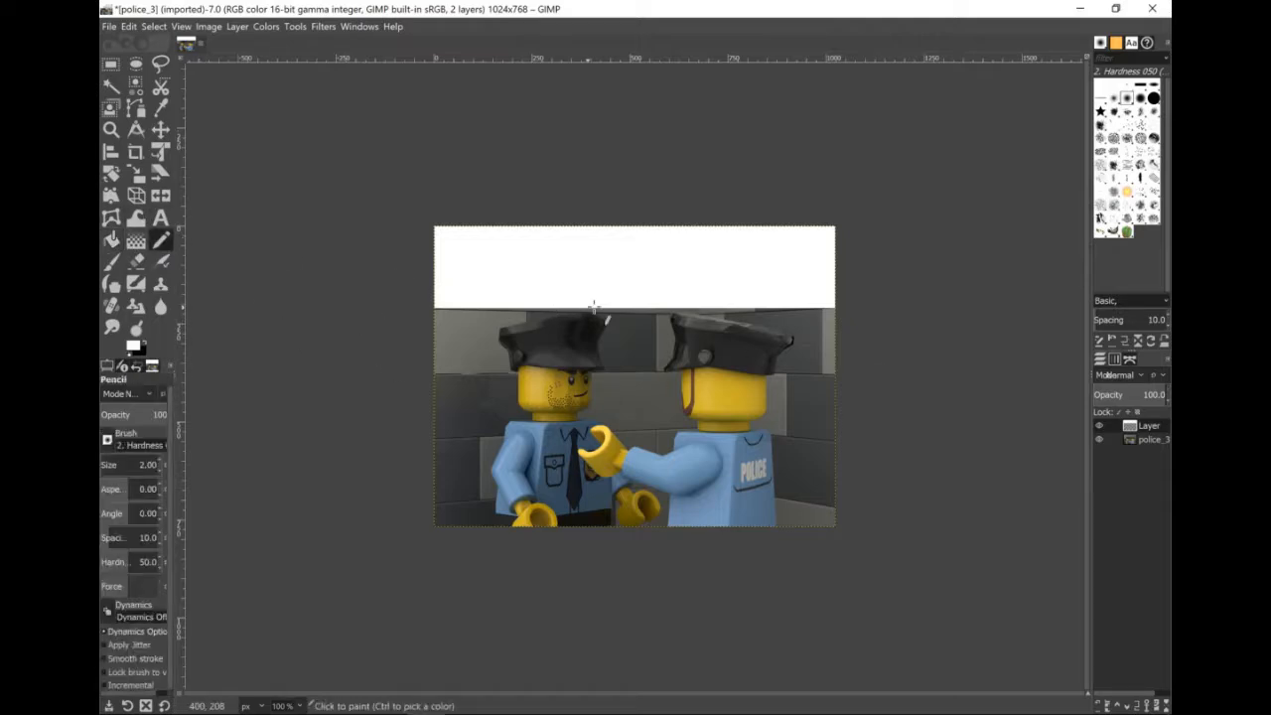
mouse_move(625, 296)
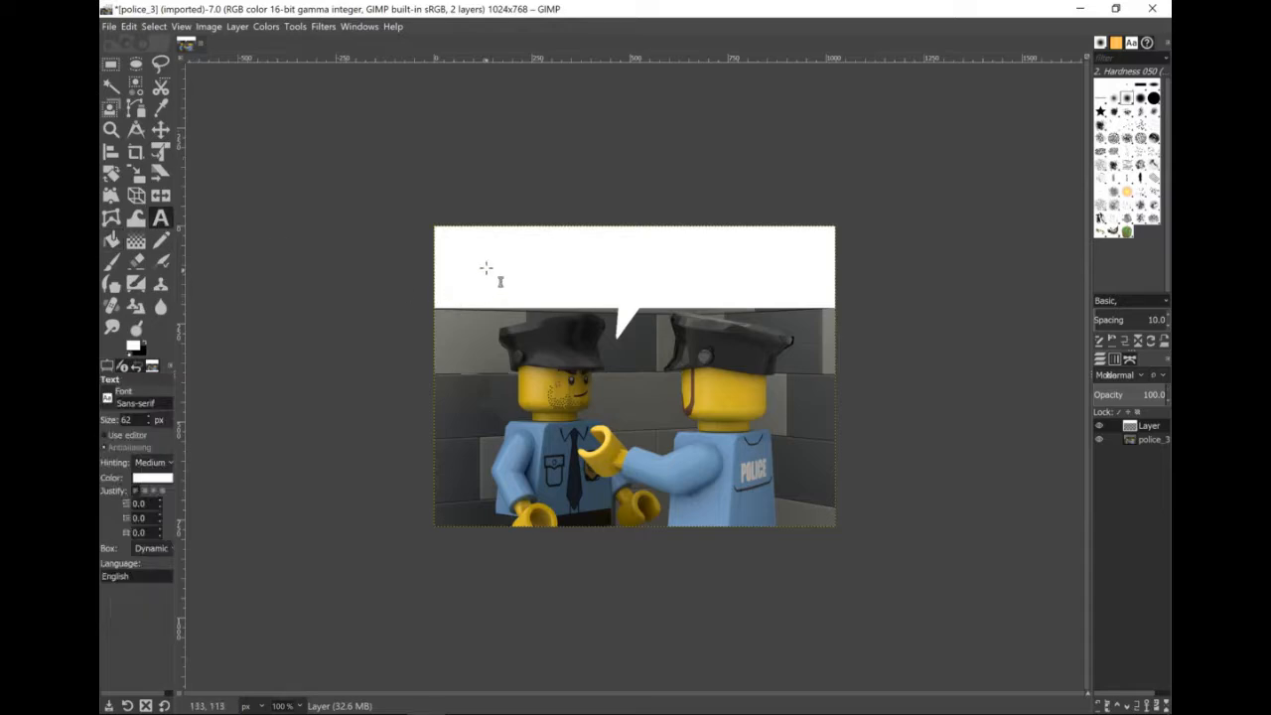
Step: Add the text 'I don't know, how?' inside the bubble and confirm its colour
drag(487, 268, 750, 260)
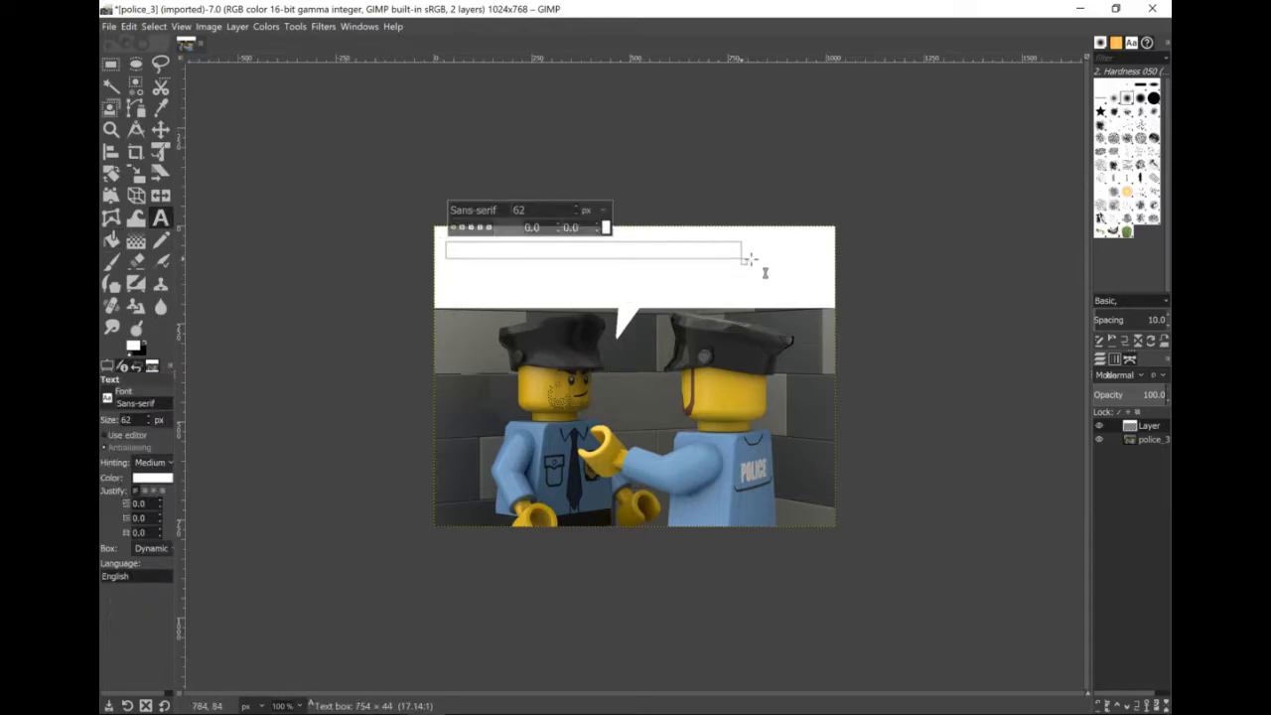
drag(751, 262, 819, 290)
text(I don't know, how?)
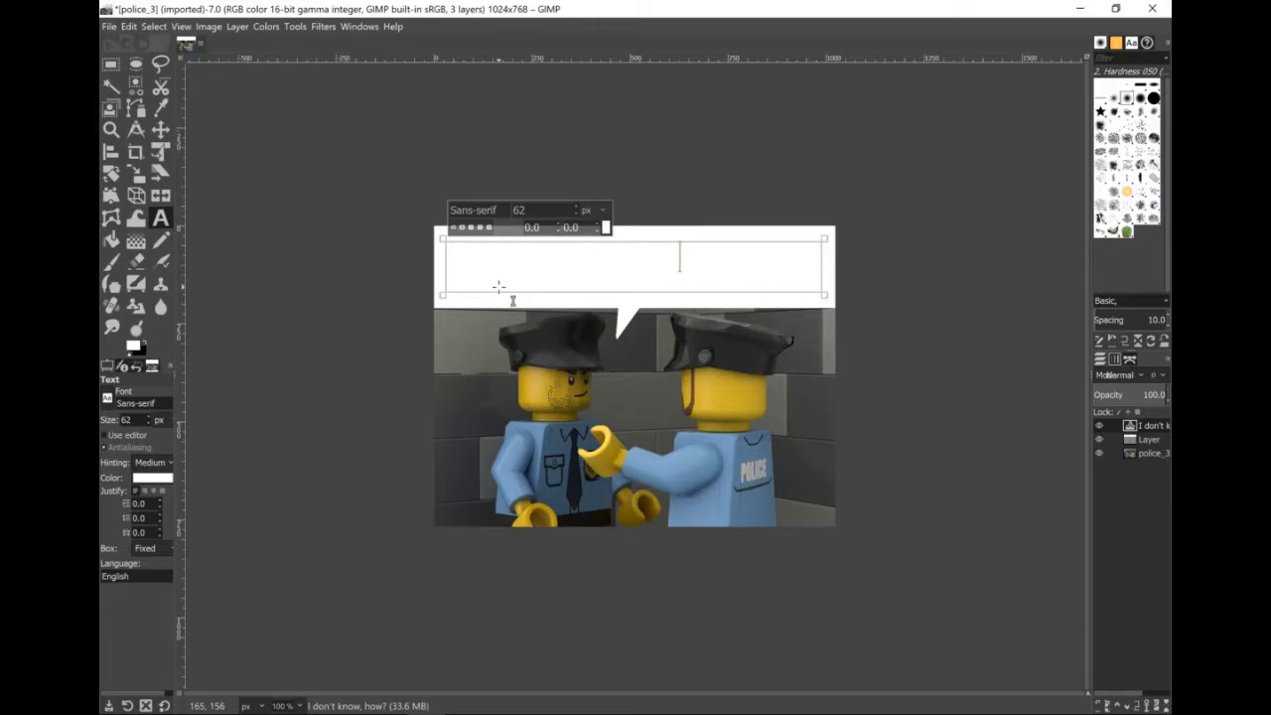
click(151, 476)
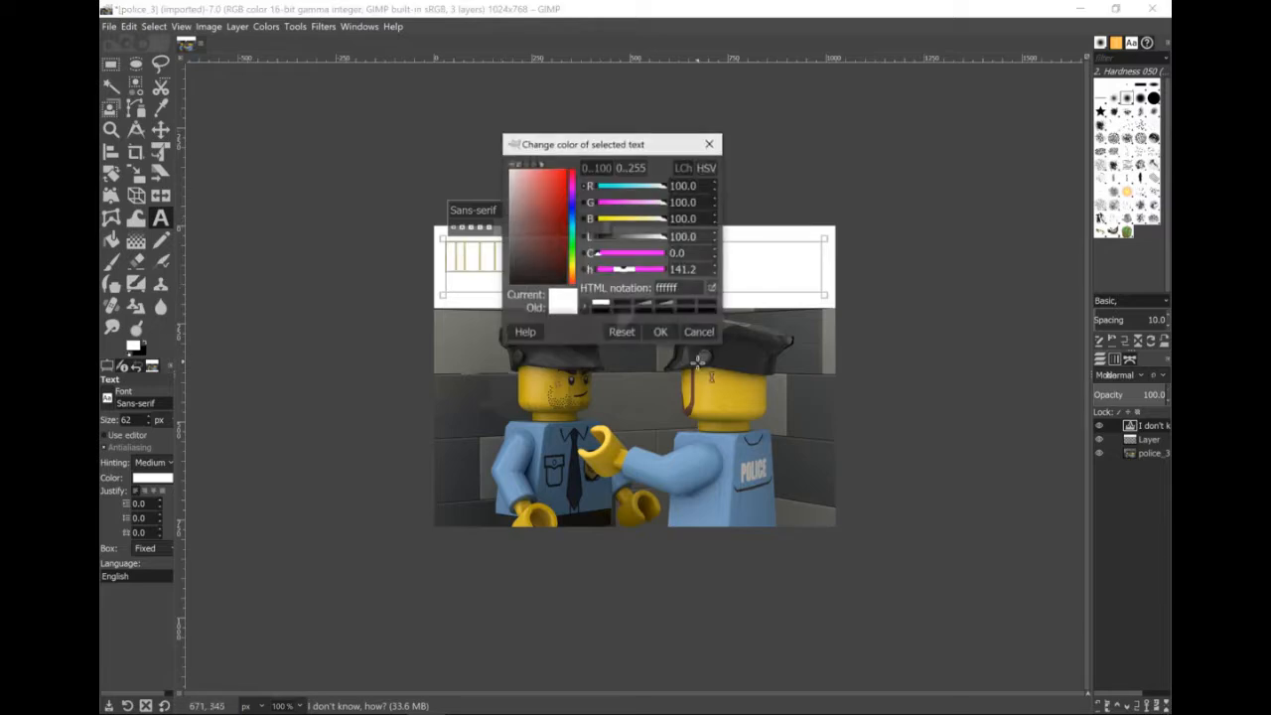
click(622, 332)
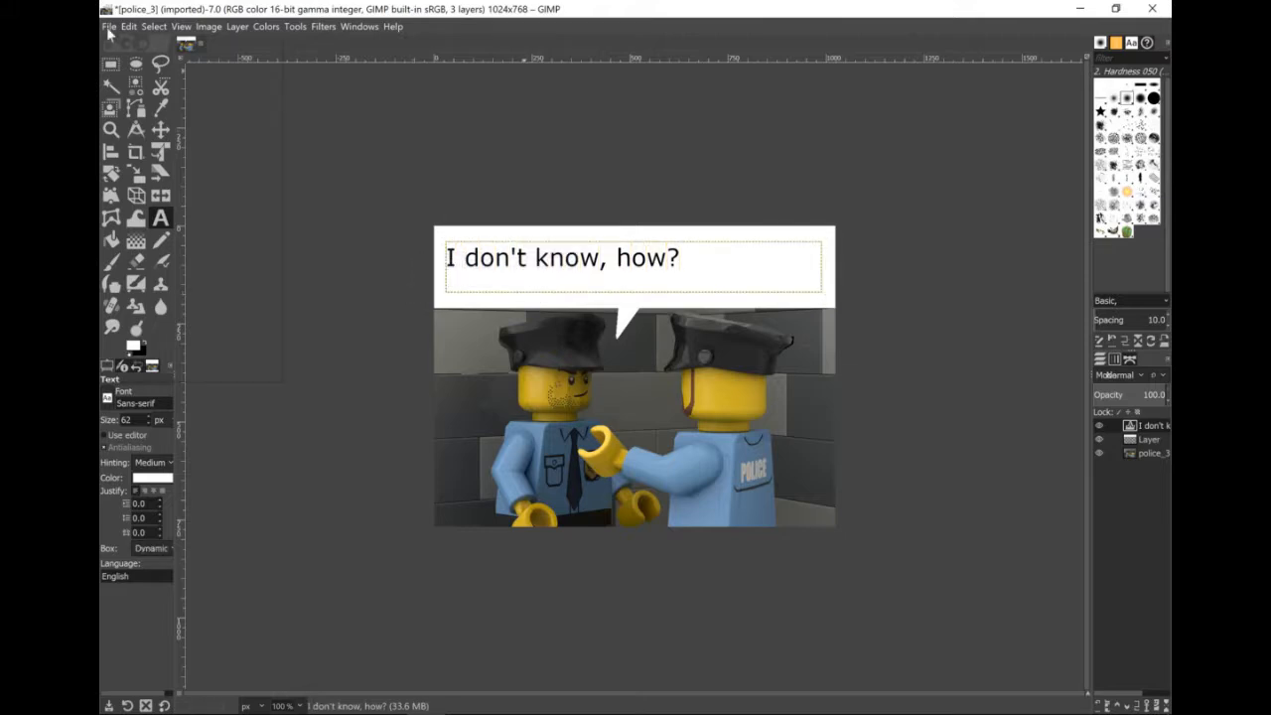
Step: Save the captioned picture as the police_3.xcf project
click(110, 25)
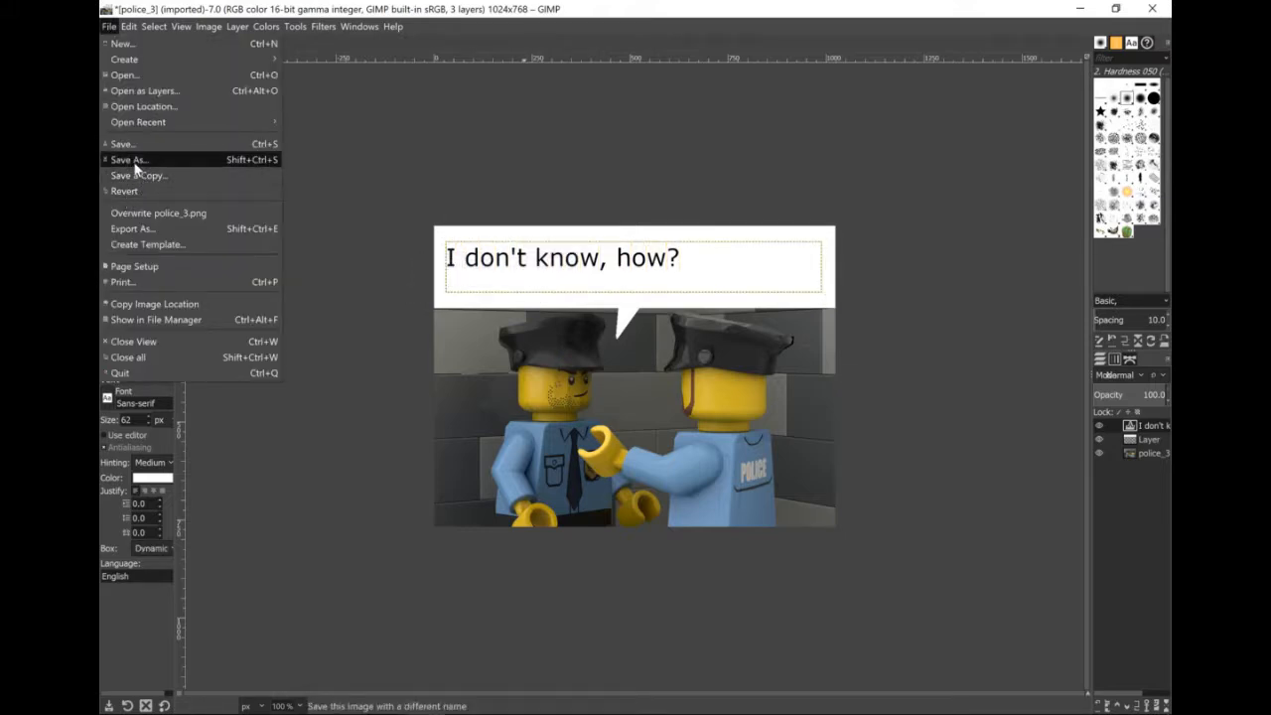
click(127, 159)
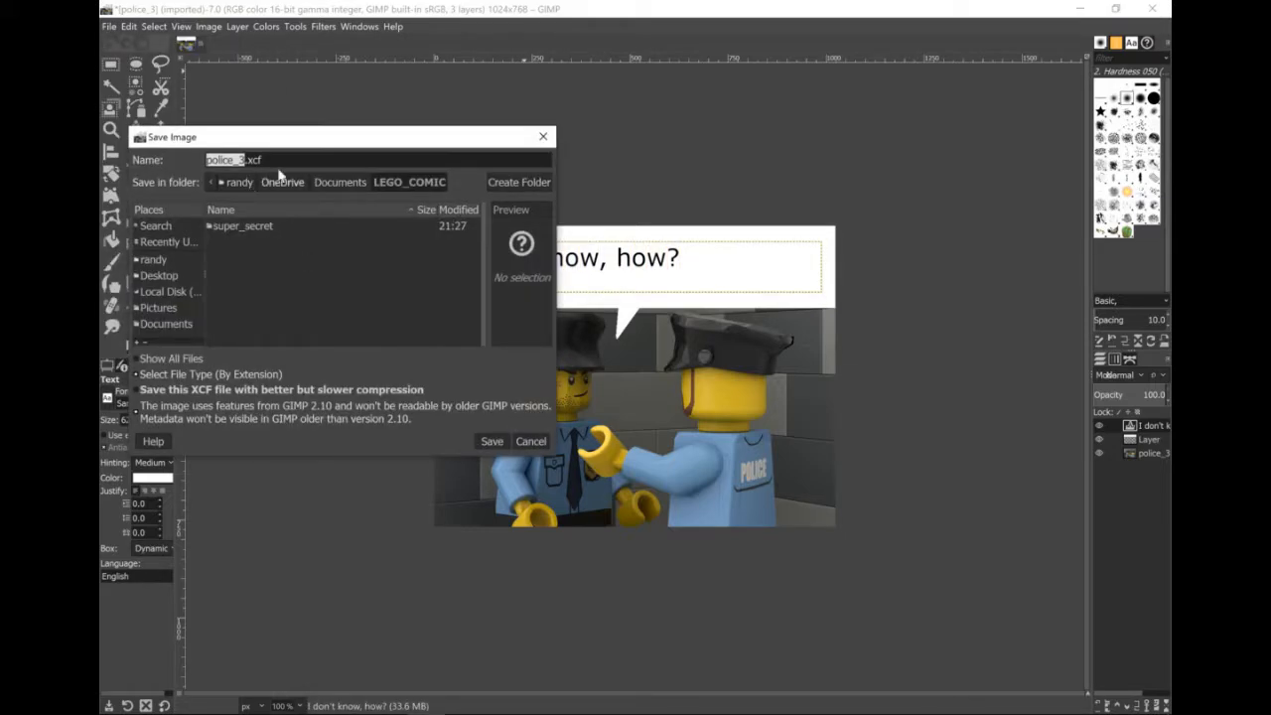
mouse_move(472, 453)
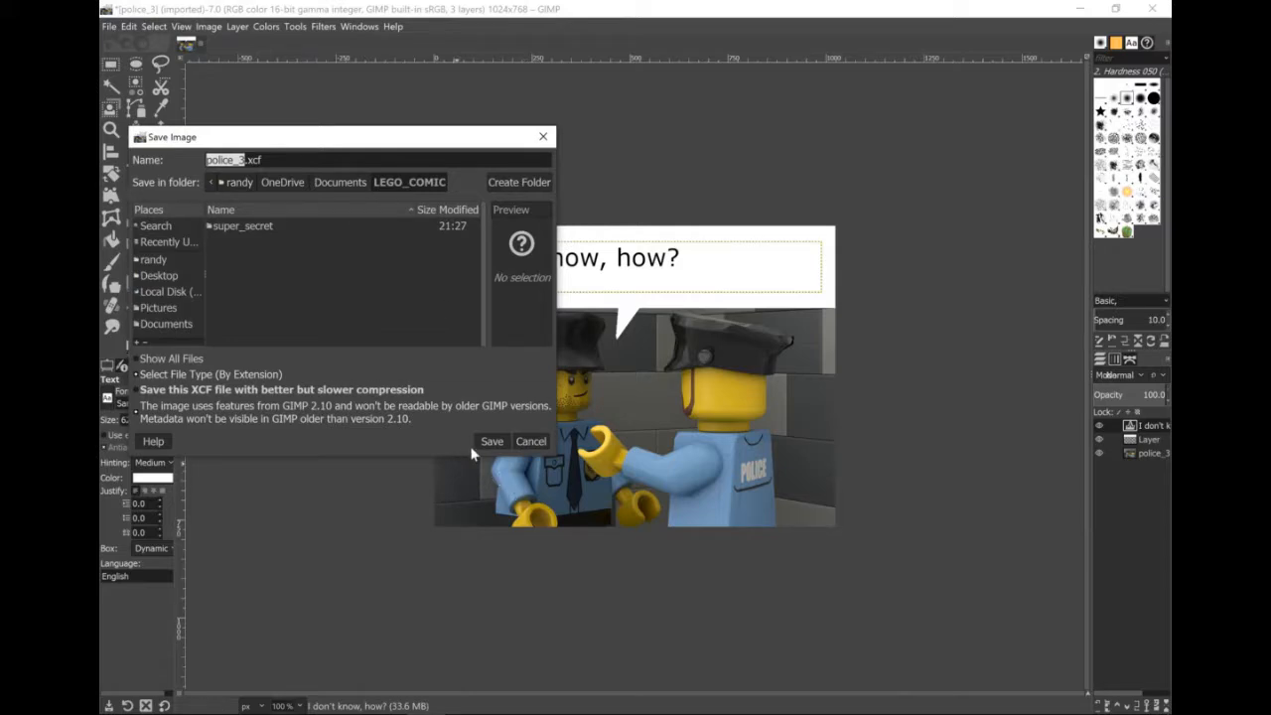
click(492, 440)
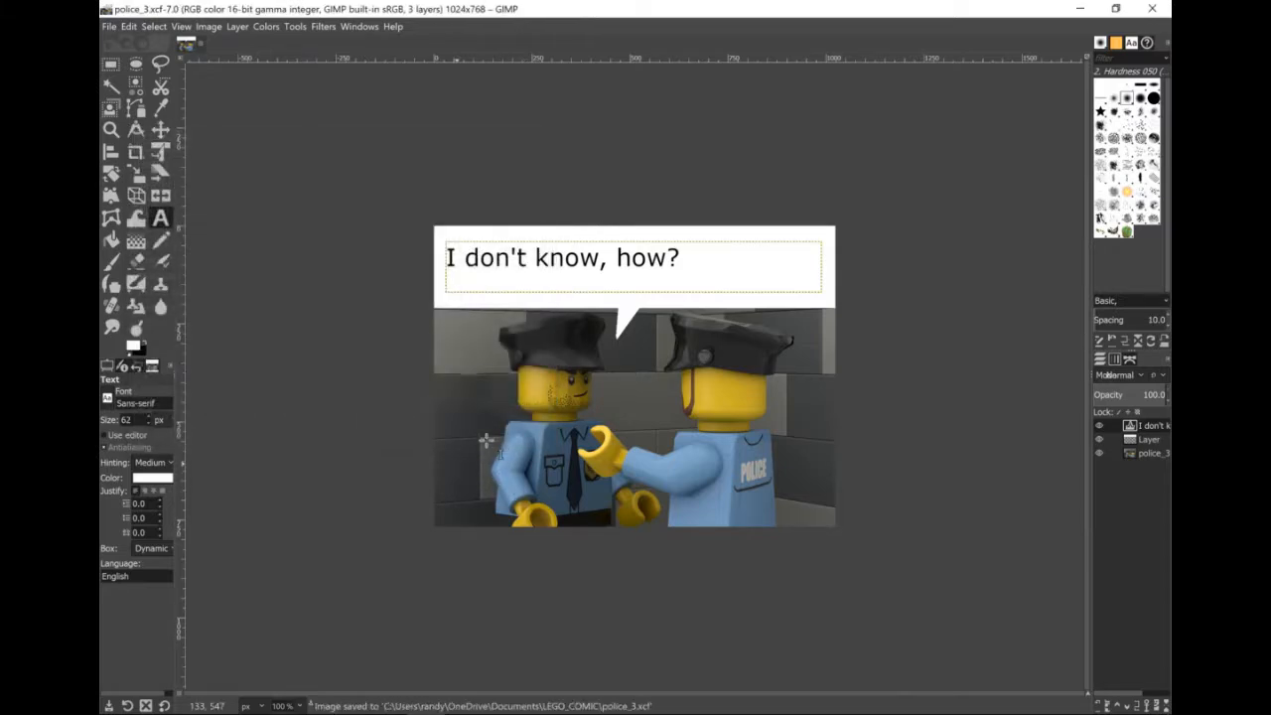
Step: Export the frame as police3.png into LEGO_COMIC with default PNG options
click(107, 28)
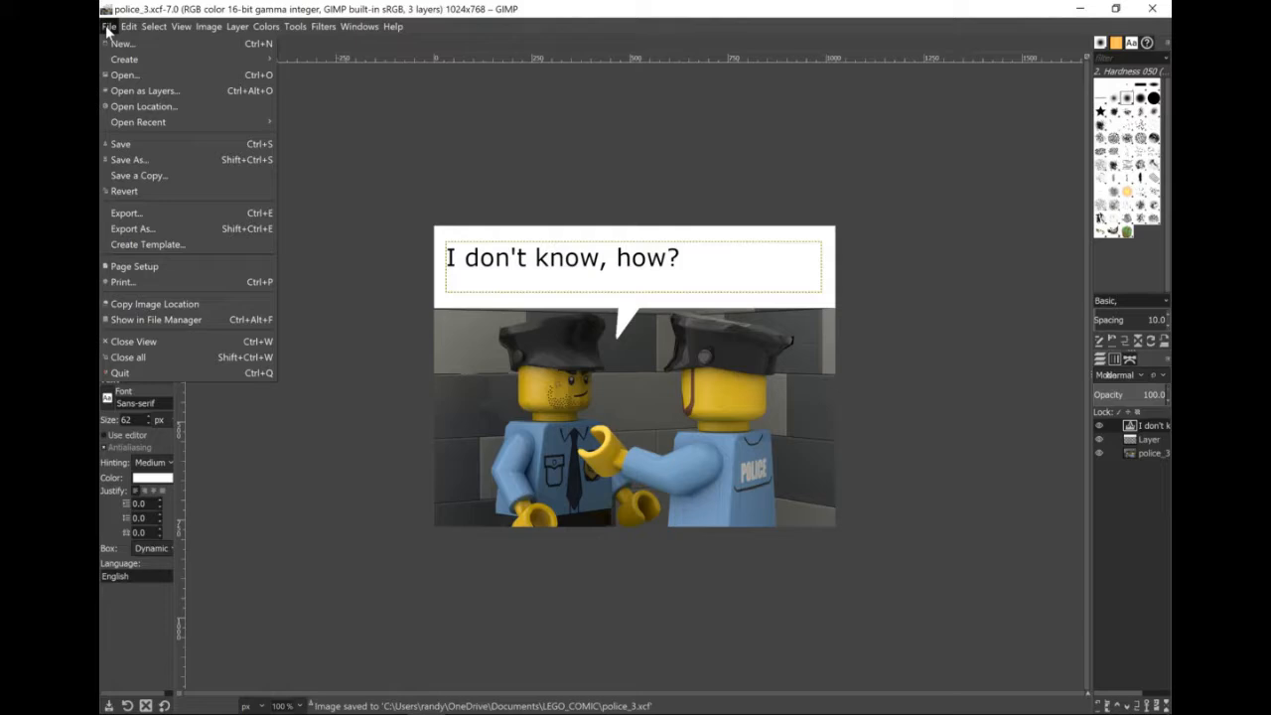
mouse_move(131, 229)
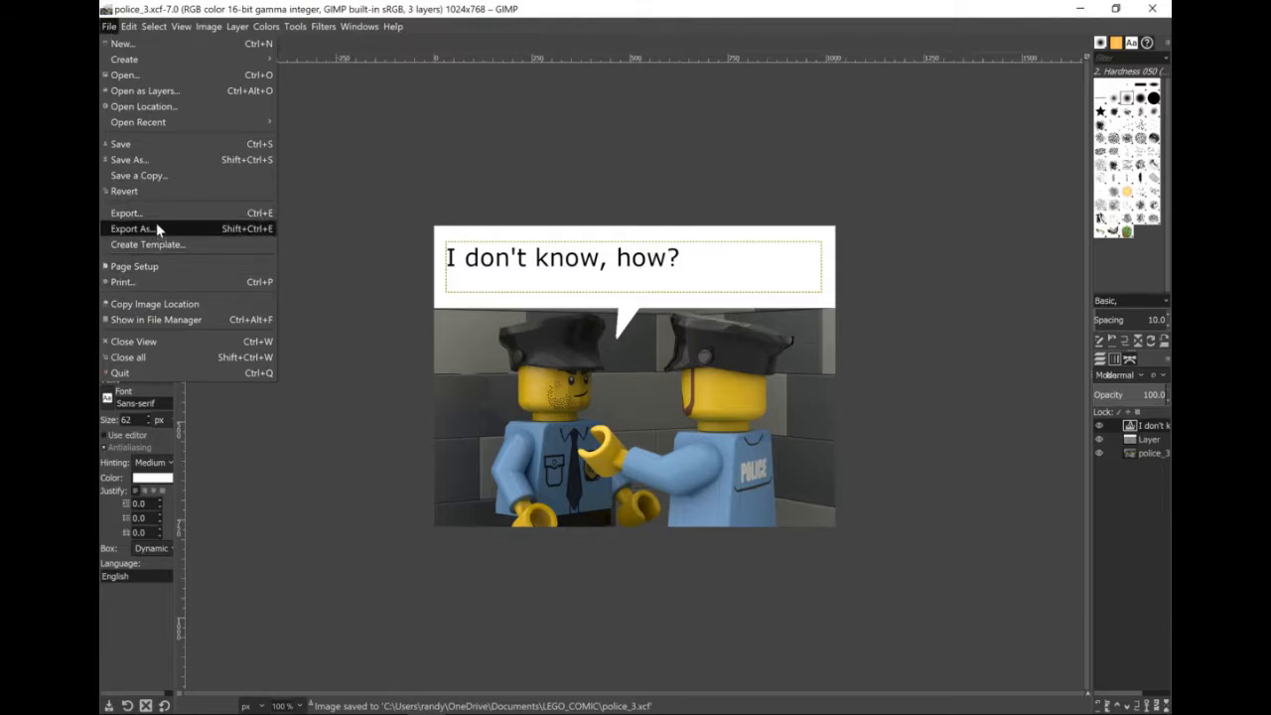
click(131, 228)
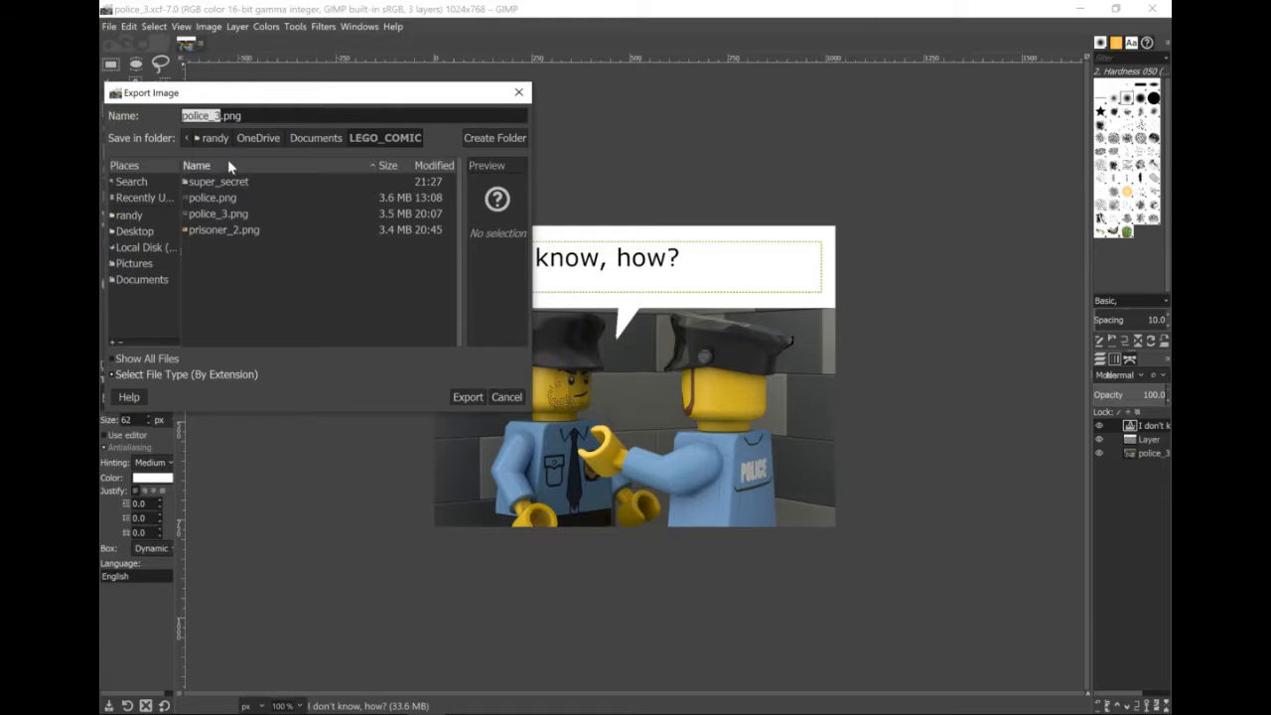
text(polic.png)
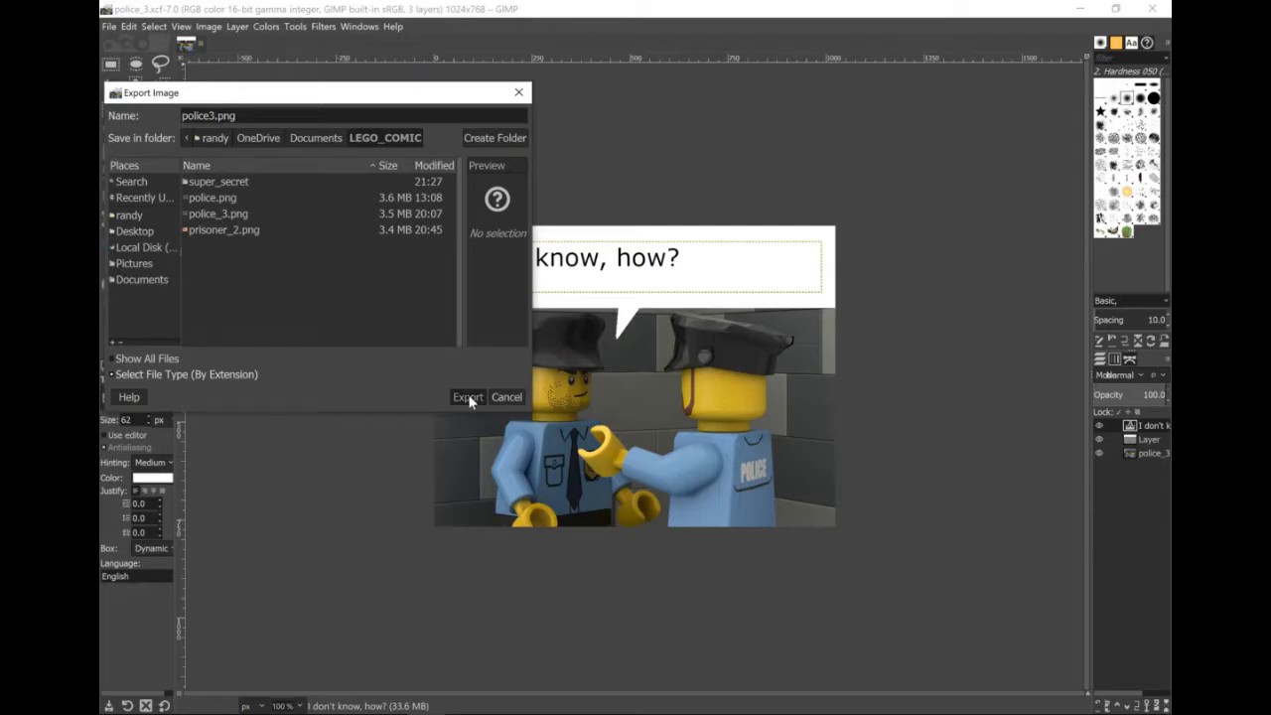
click(466, 397)
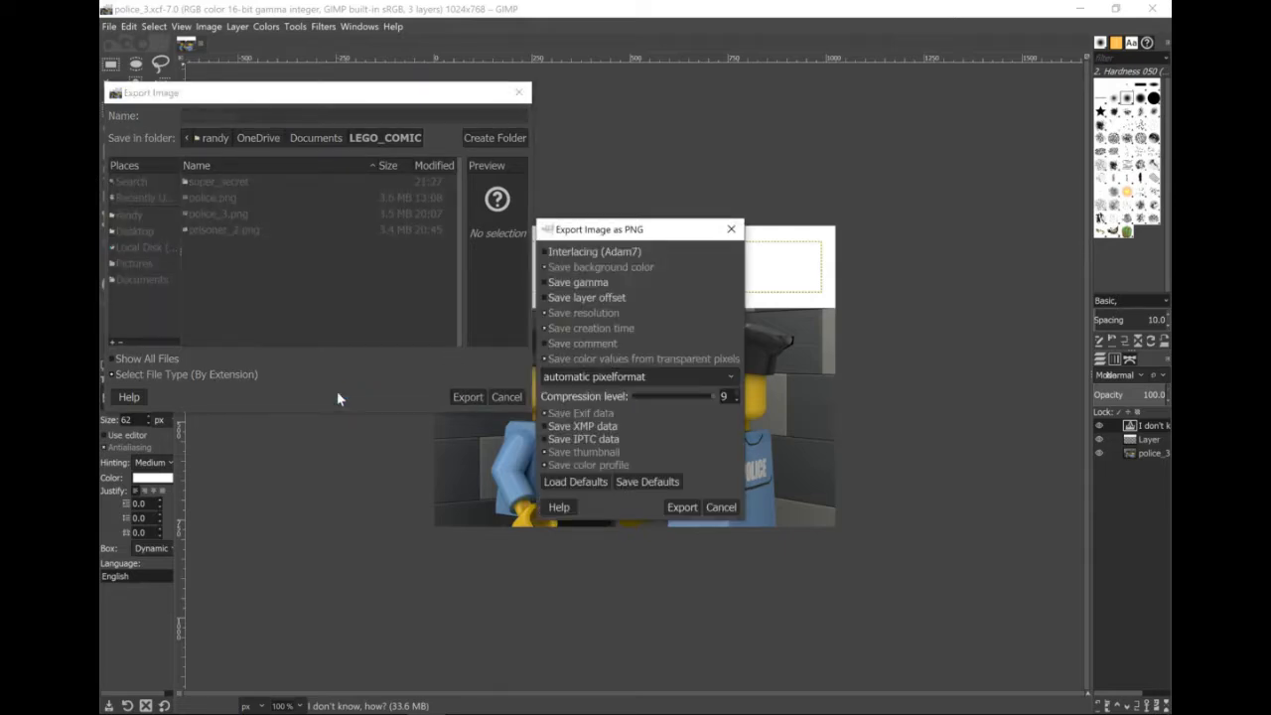
click(684, 507)
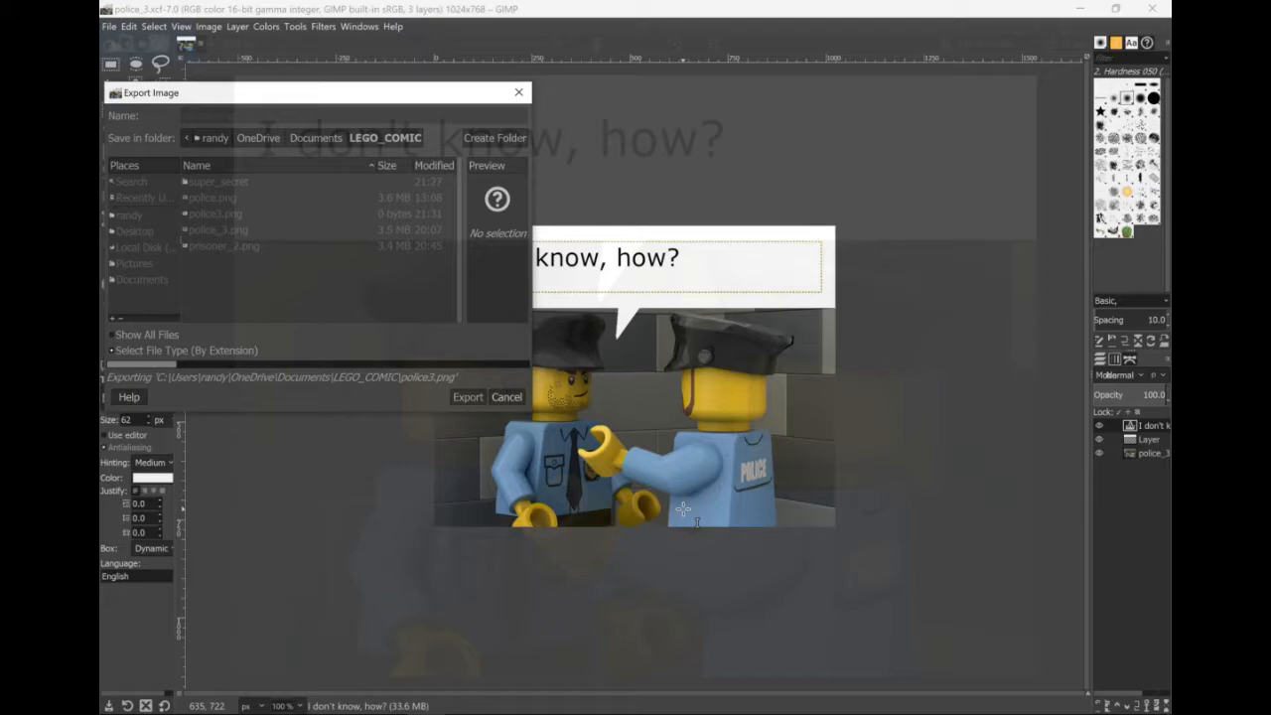
Step: View the exported police3.png comic frame in Photos
click(466, 398)
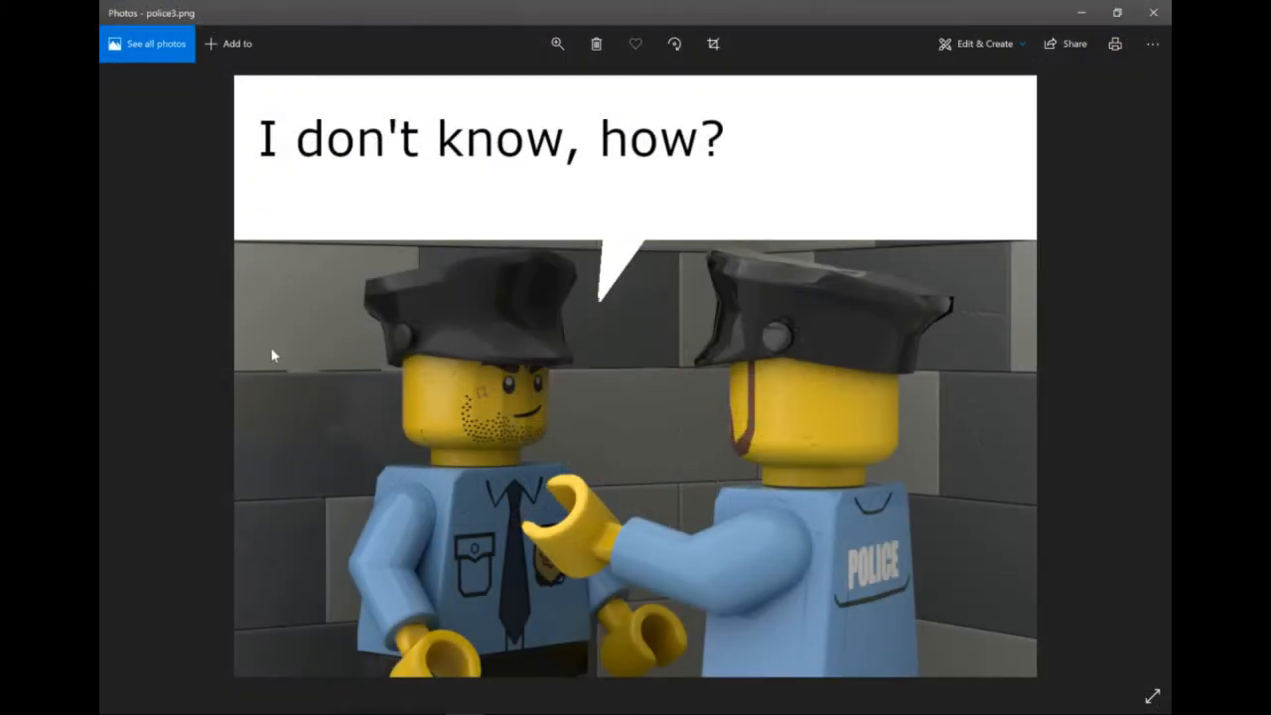
mouse_move(308, 215)
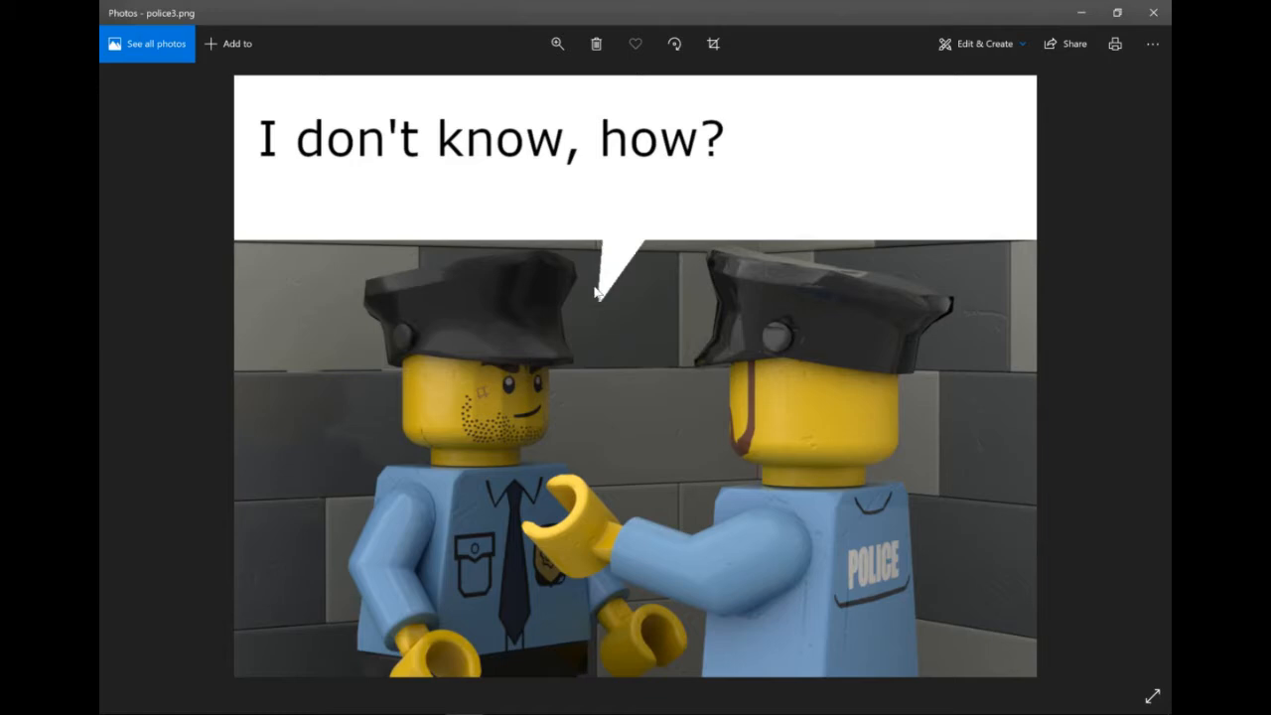
mouse_move(604, 306)
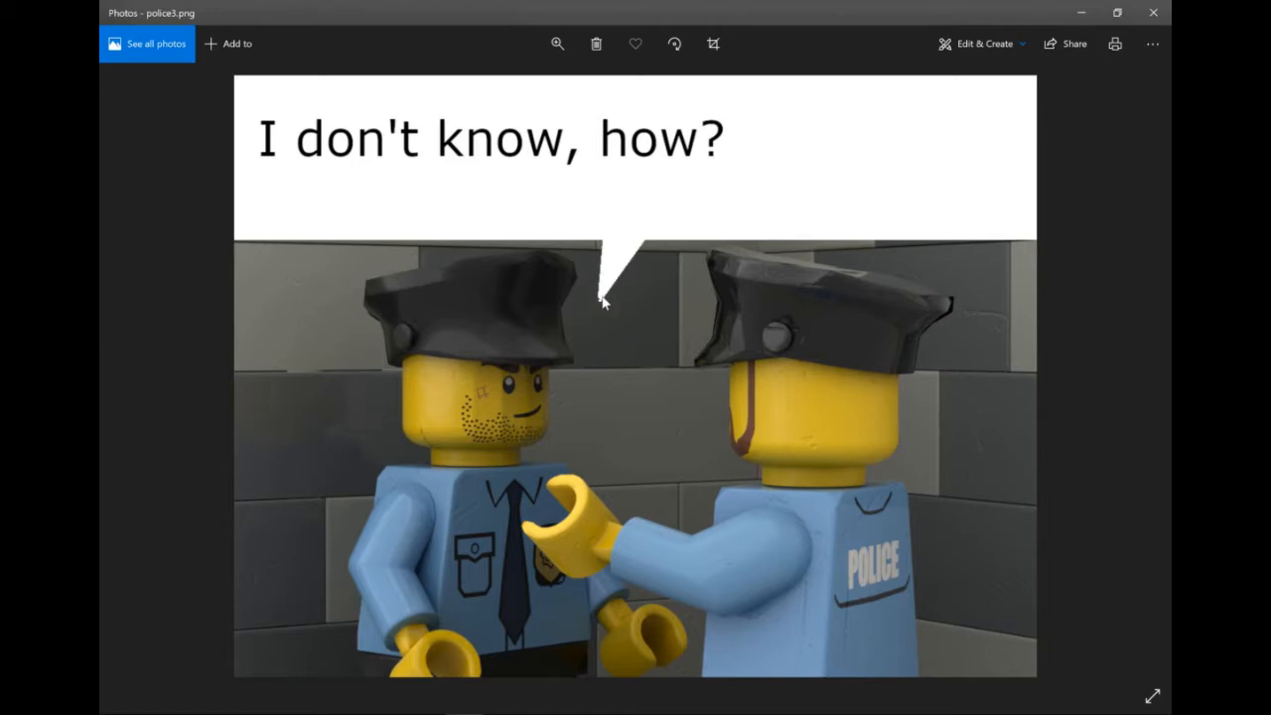